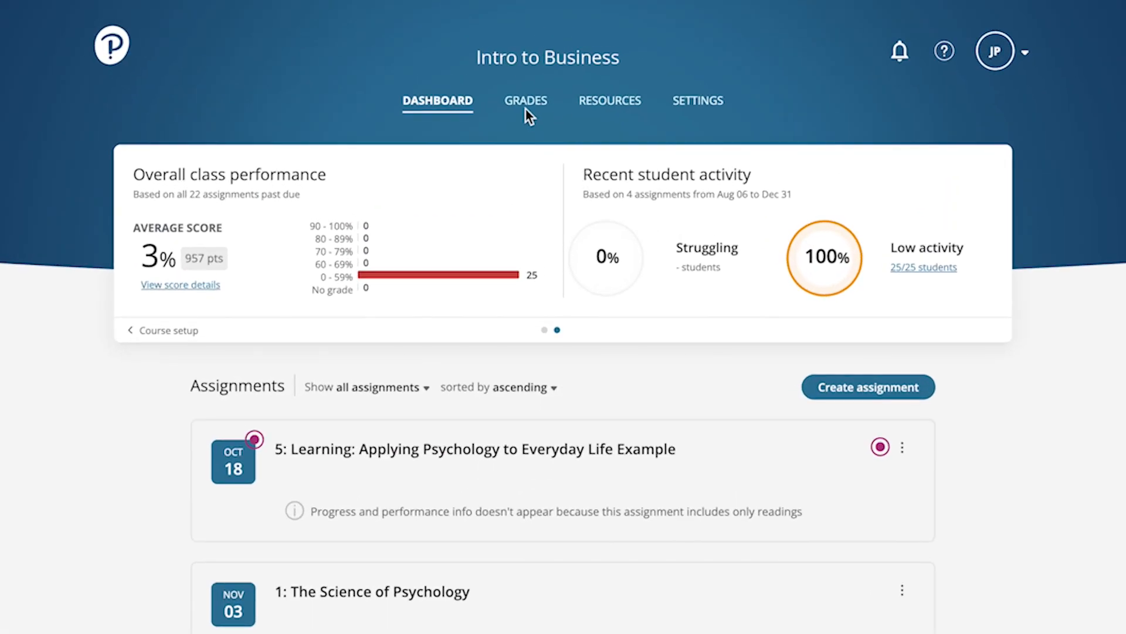
Step: Go to the course's Grades view and open the first student's detail page
click(525, 101)
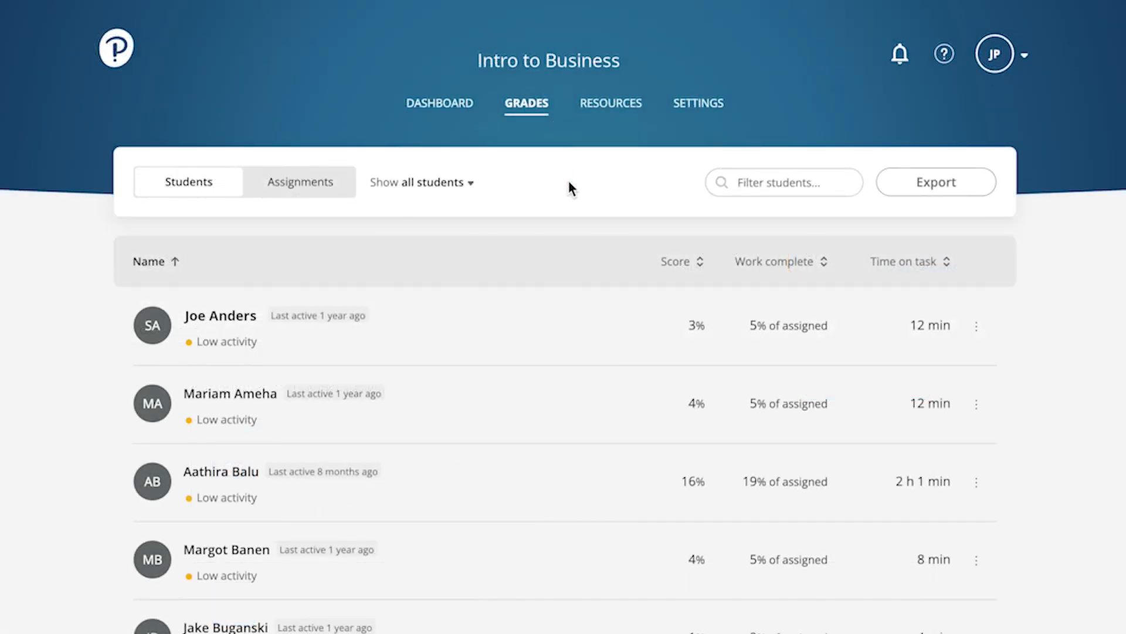
click(220, 316)
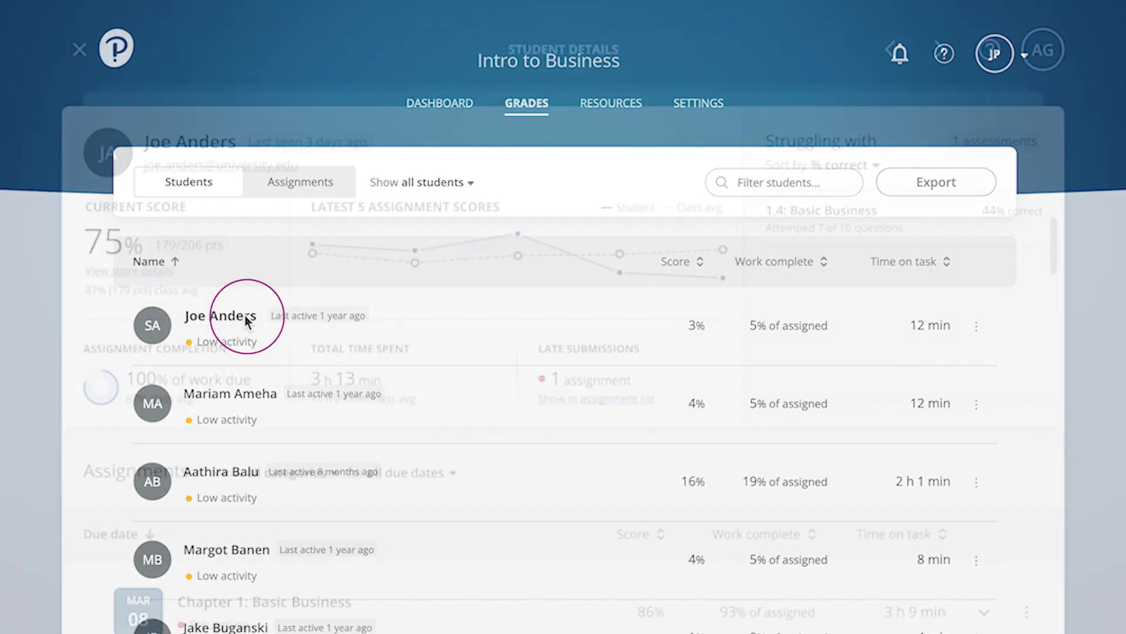
Step: Choose Extend due date from the Chapter 2: Economics and Banking assignment's options menu
click(300, 182)
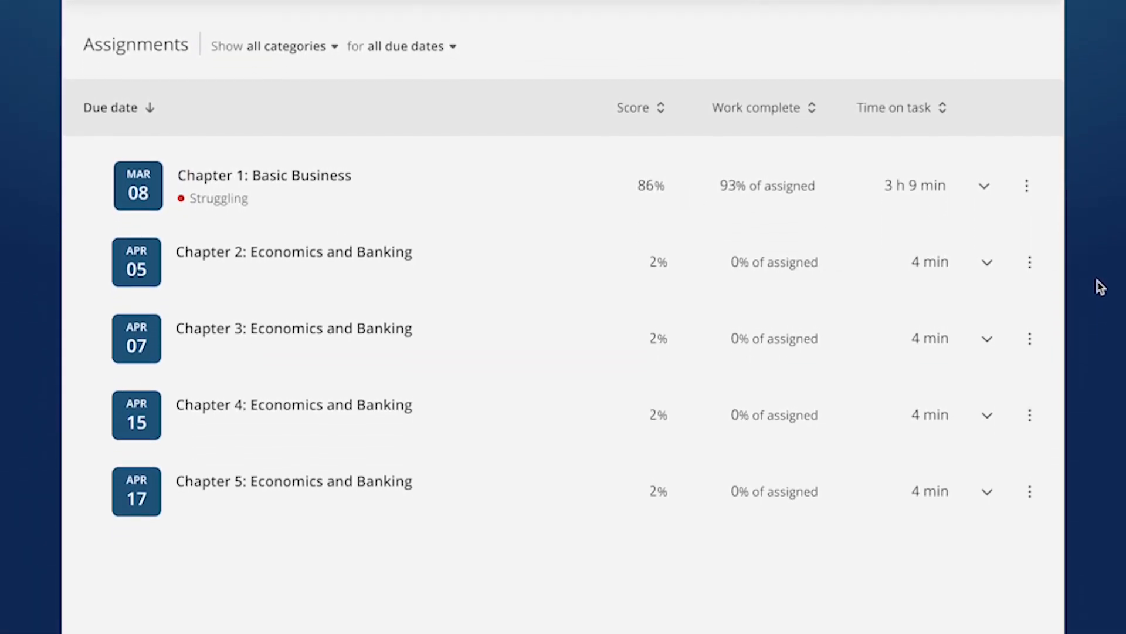
click(1029, 257)
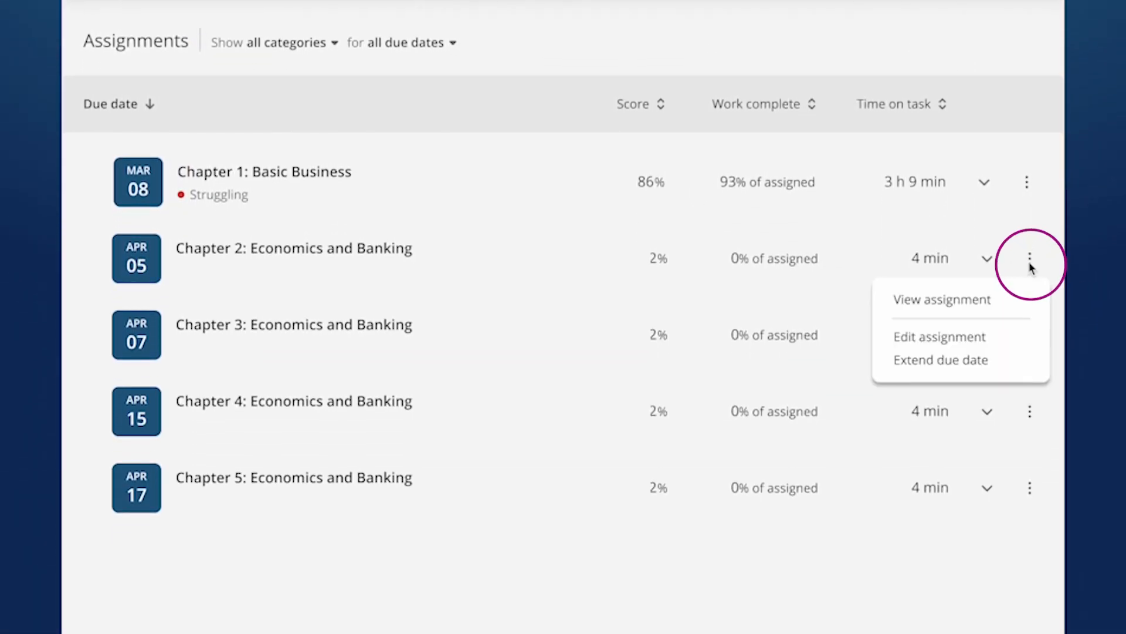
mouse_move(1005, 363)
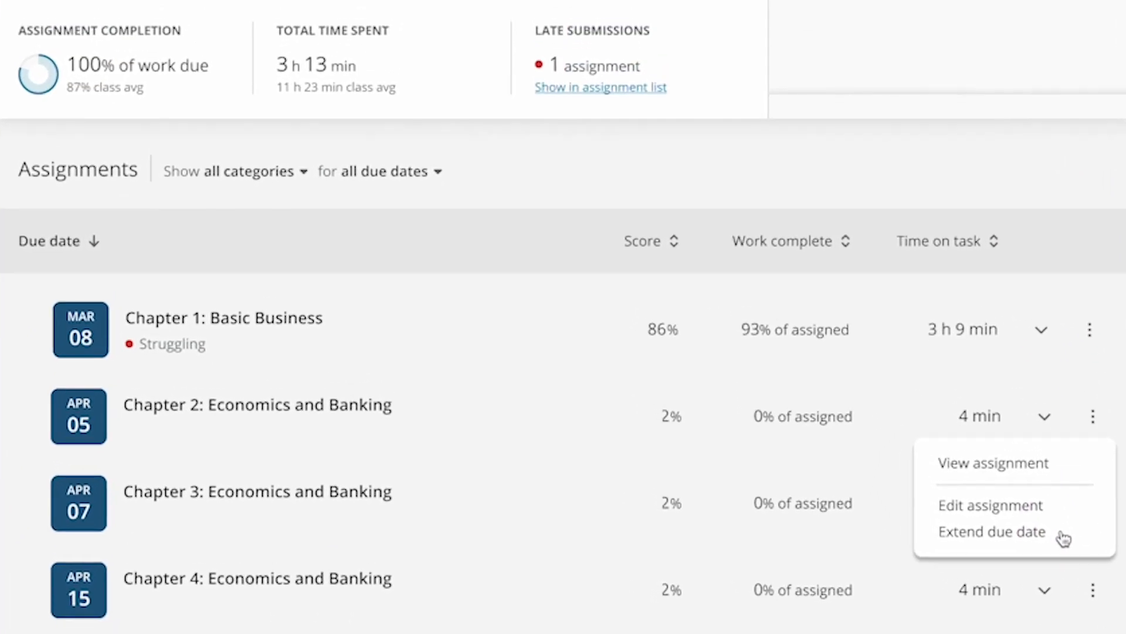
click(993, 530)
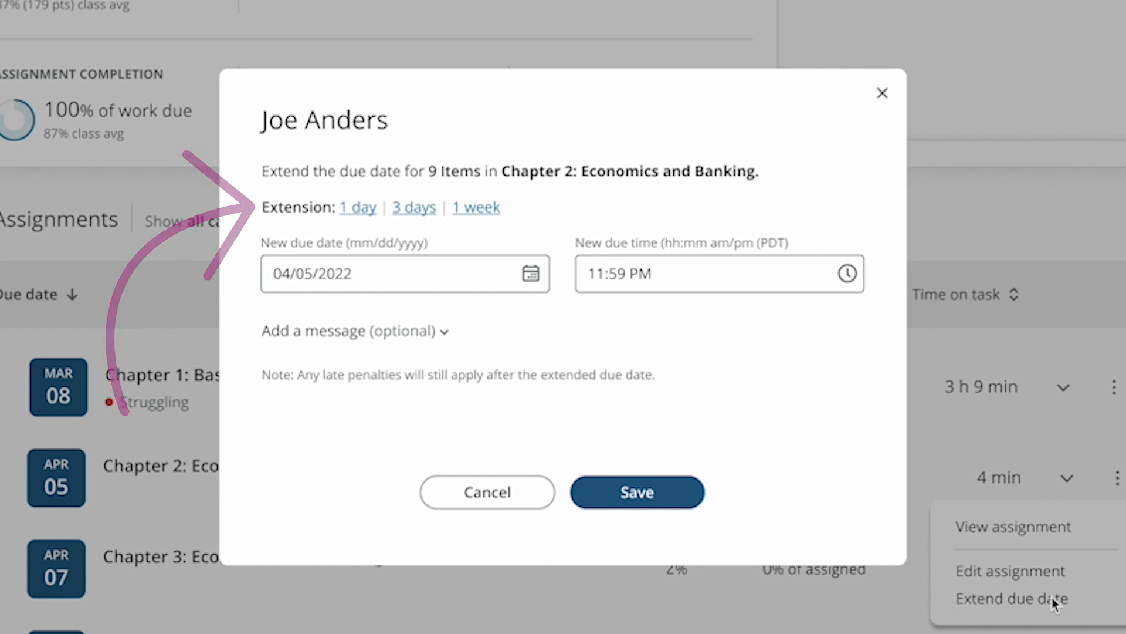
Step: Set the new due date to April 8, 2022 from the calendar and save the extension
click(530, 274)
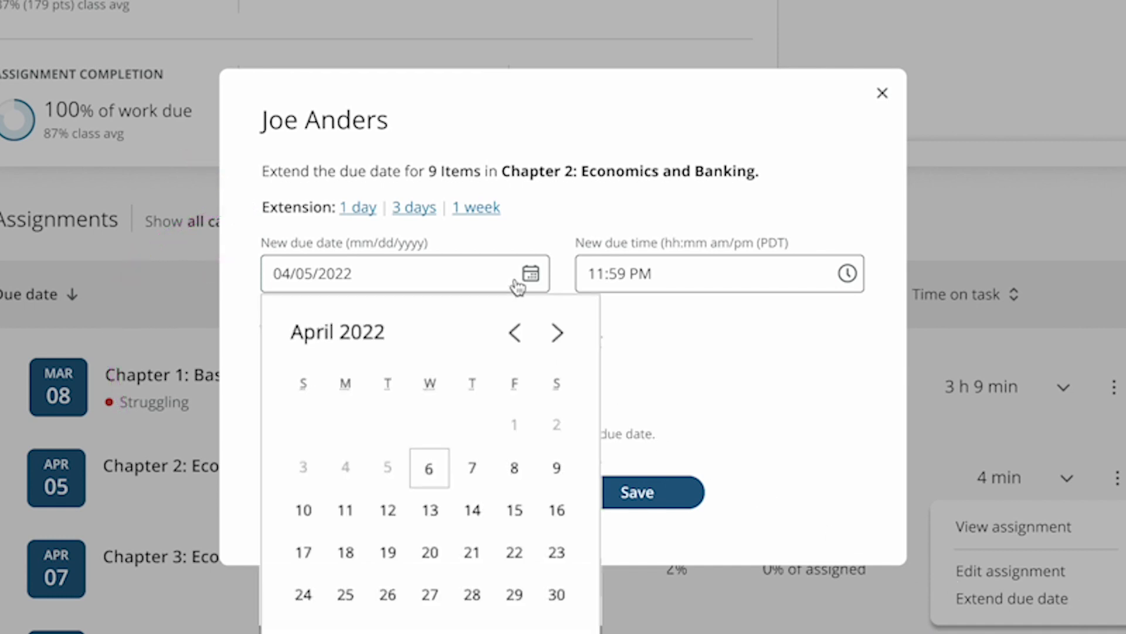
click(513, 468)
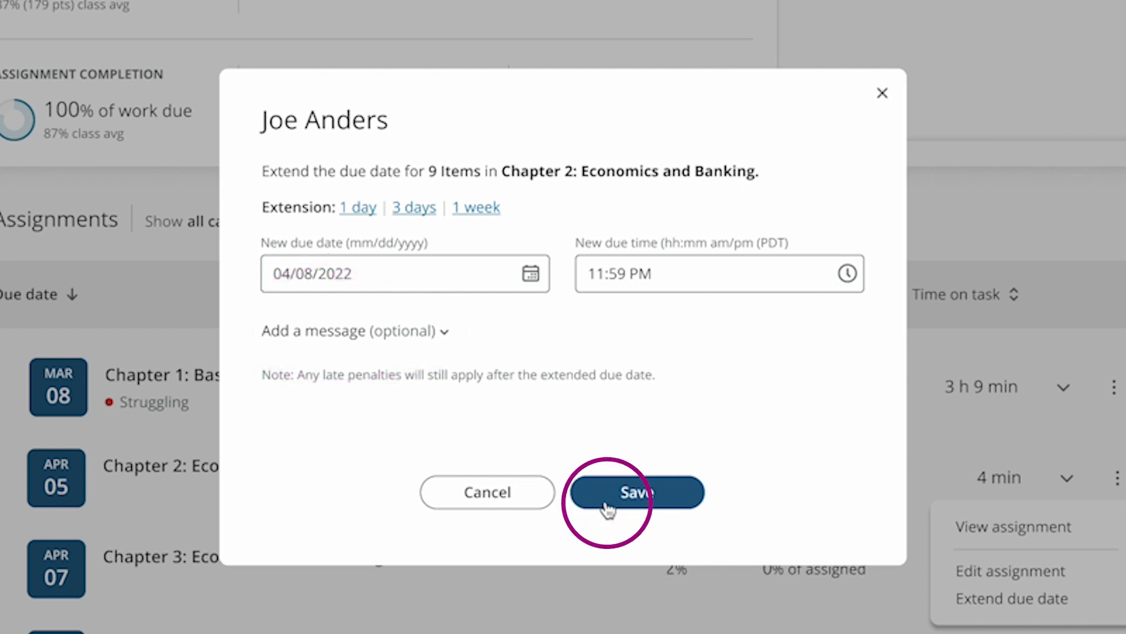
click(635, 492)
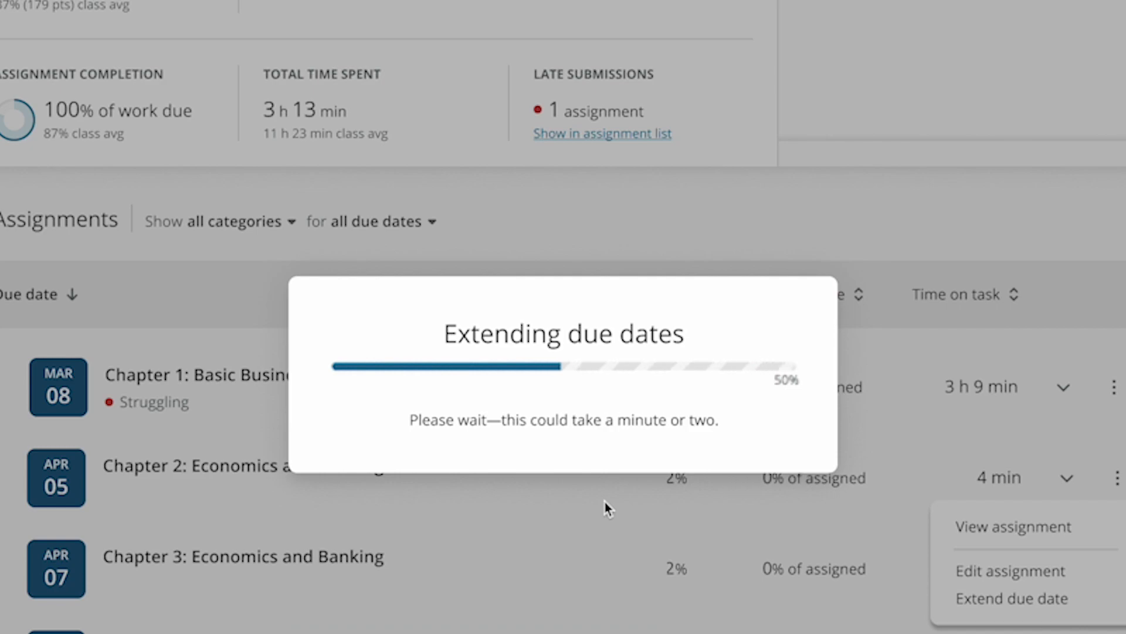